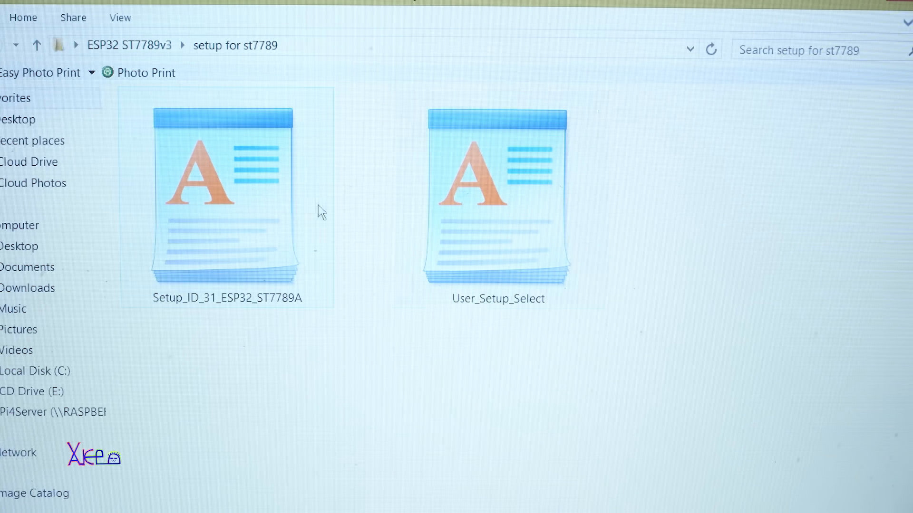
Step: Navigate from the ST7789 setup folder to TFT_eSPI's User_Setups folder under Arduino libraries
left_click(498, 198)
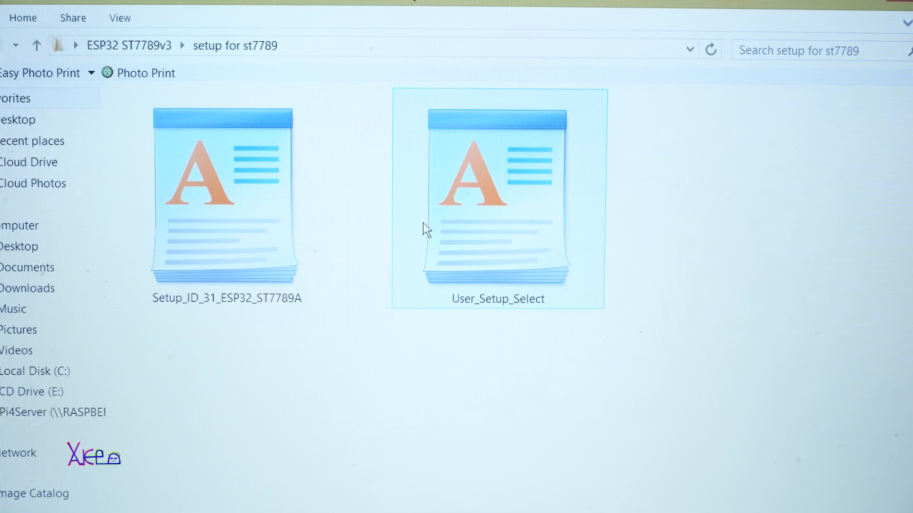
left_click(226, 197)
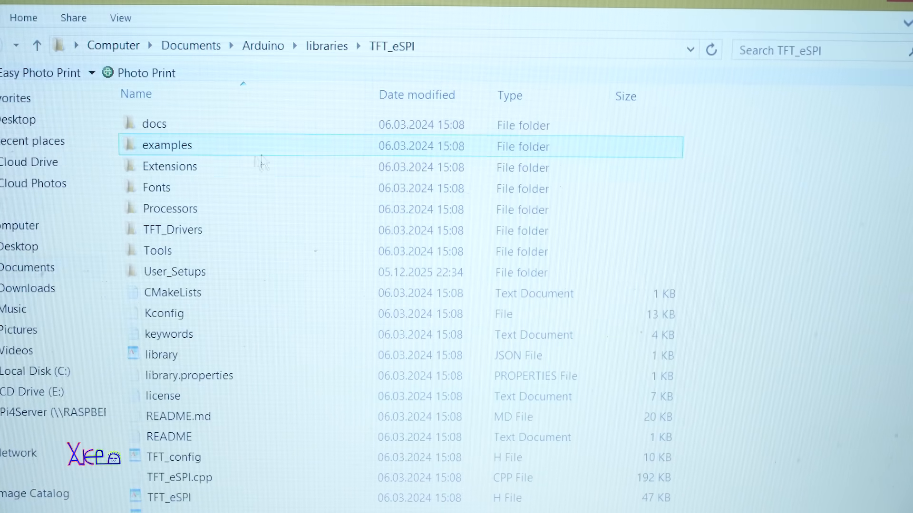
mouse_move(221, 167)
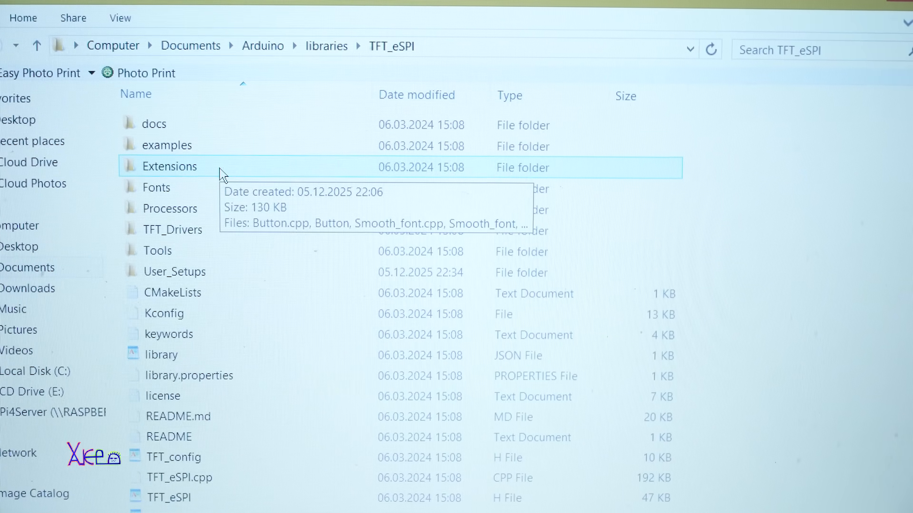
mouse_move(197, 79)
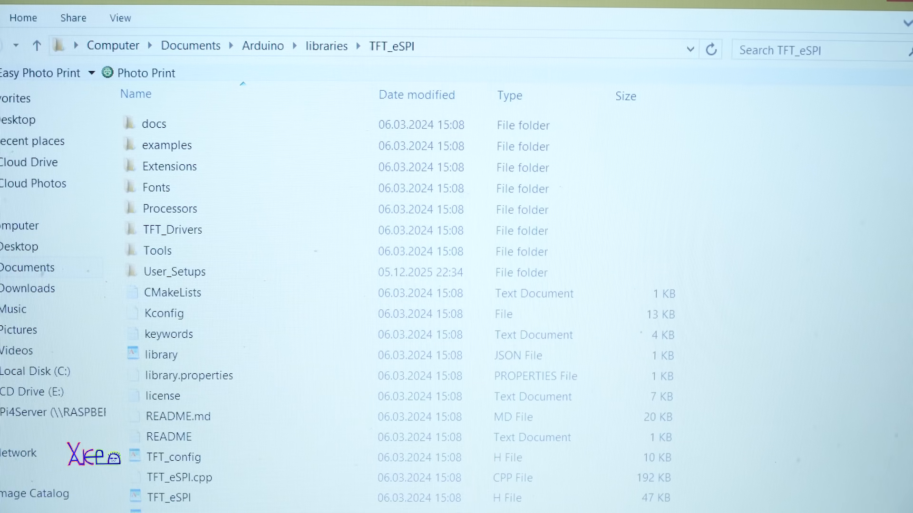
left_click(160, 355)
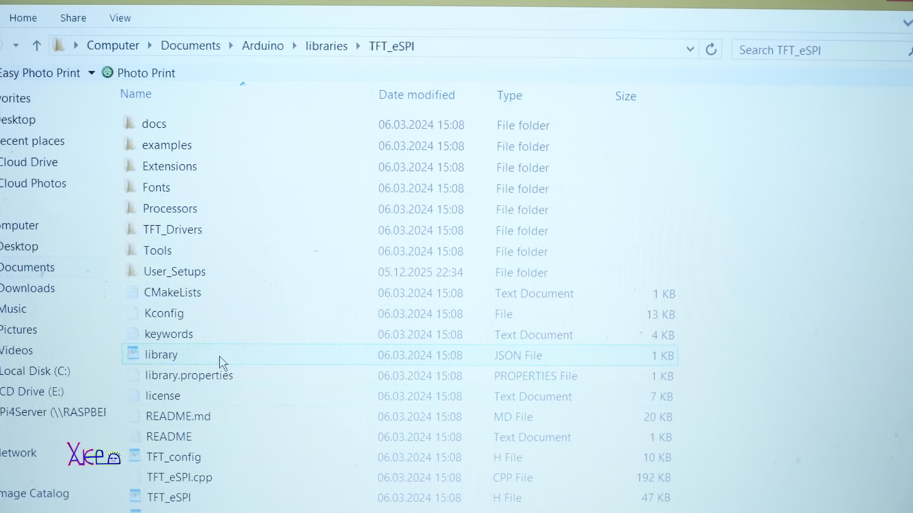
left_click(175, 272)
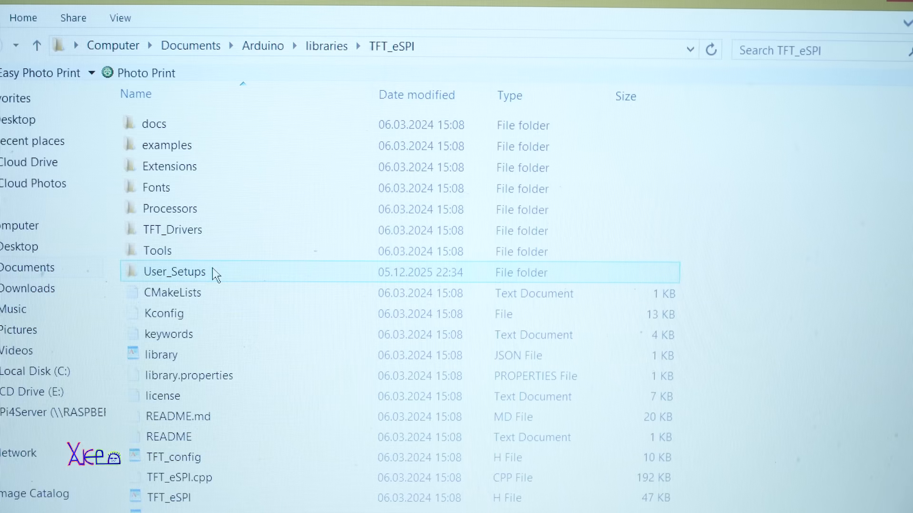
double_click(171, 272)
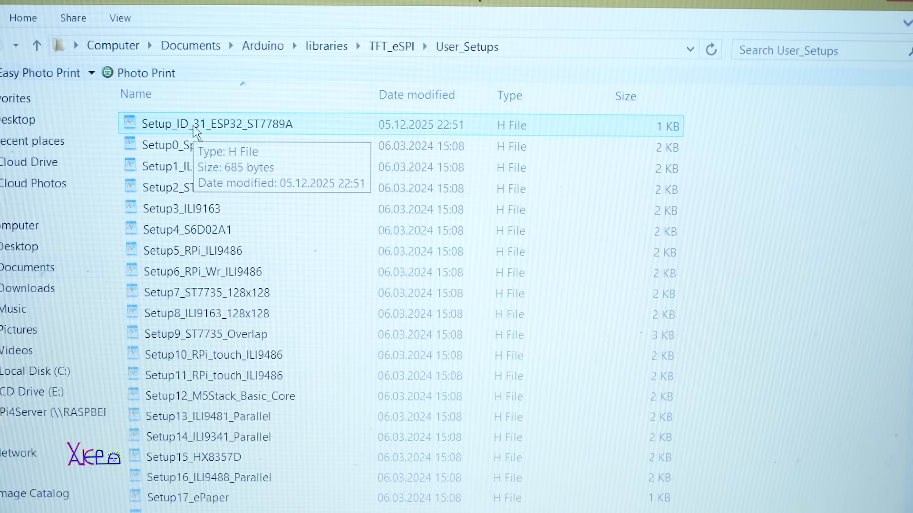
mouse_move(256, 136)
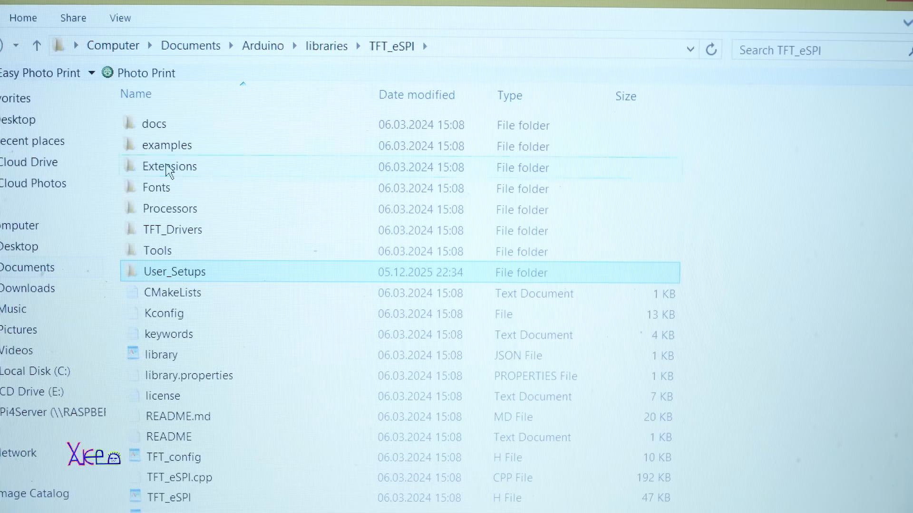
mouse_move(227, 282)
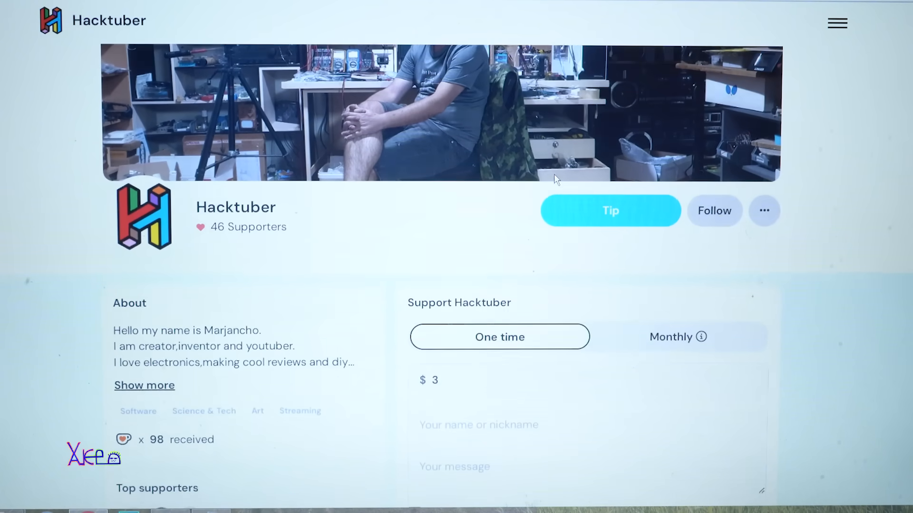
Step: Scroll to the Ko-fi Support section and focus the one-time tip amount and message fields
scroll("down", 3)
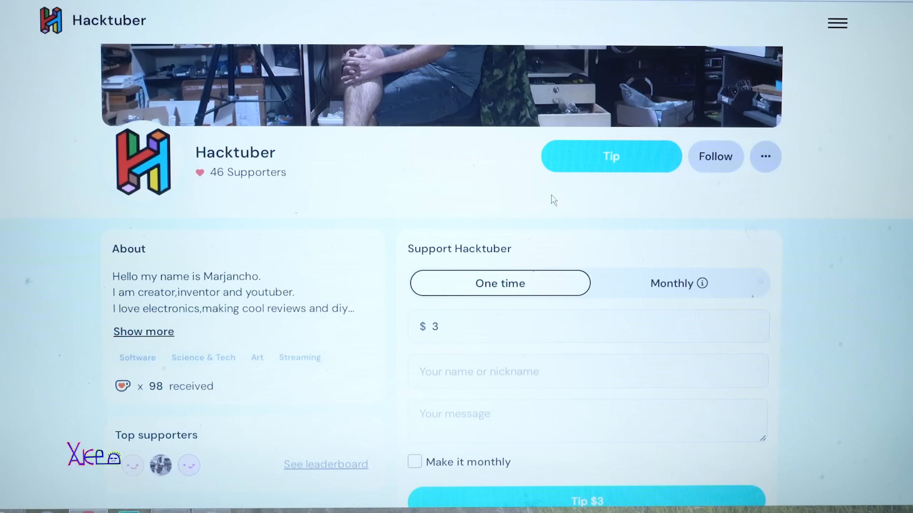
scroll("down", 3)
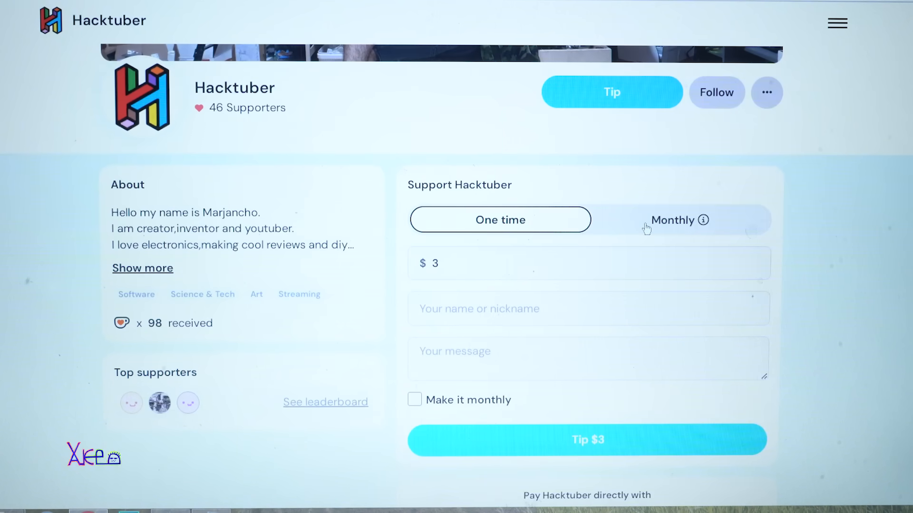
left_click(588, 264)
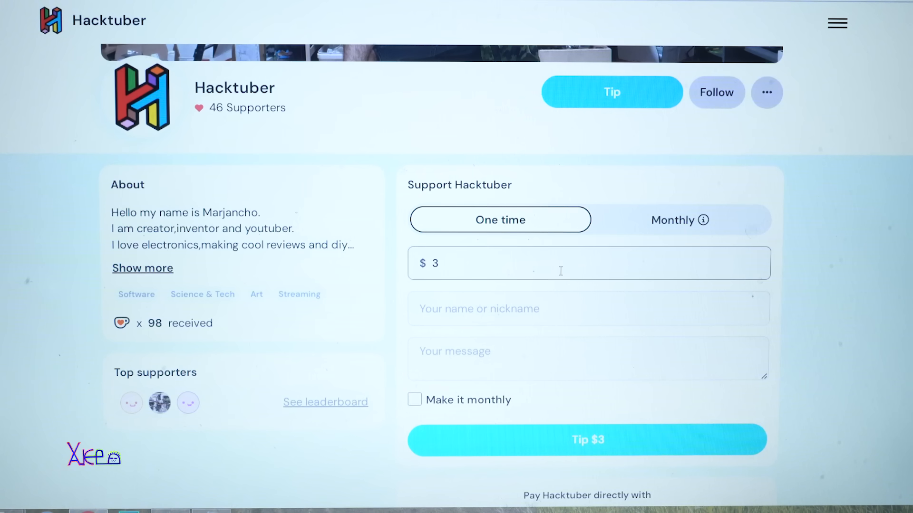
mouse_move(465, 262)
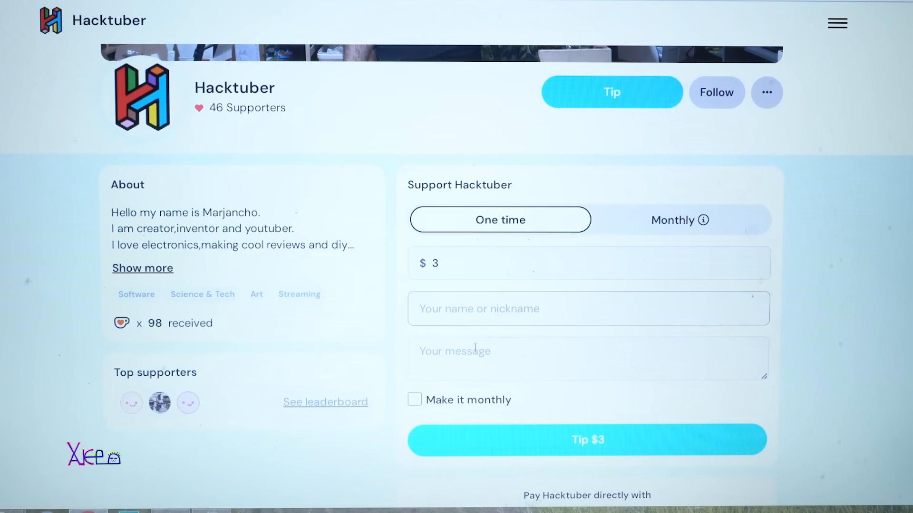
left_click(414, 400)
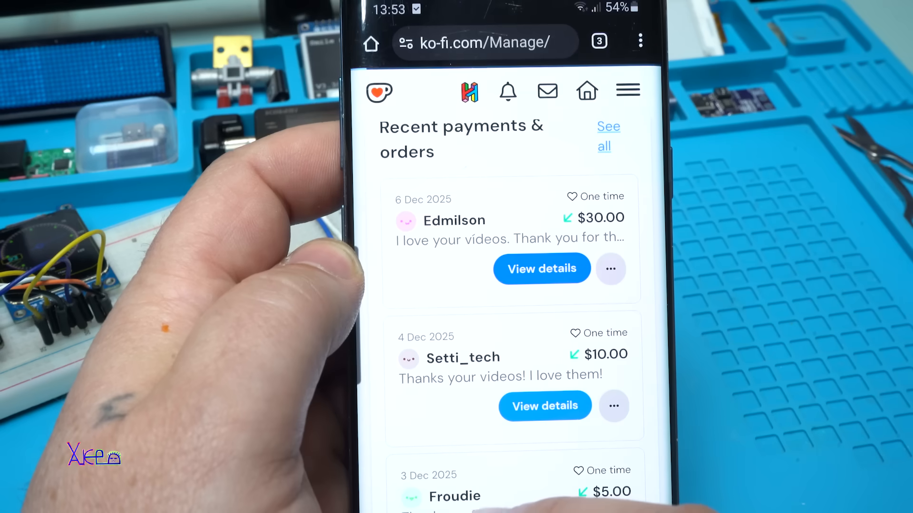
Step: View details of the $10.00 one-time payment from 4 Dec 2025 with its message thread
left_click(541, 268)
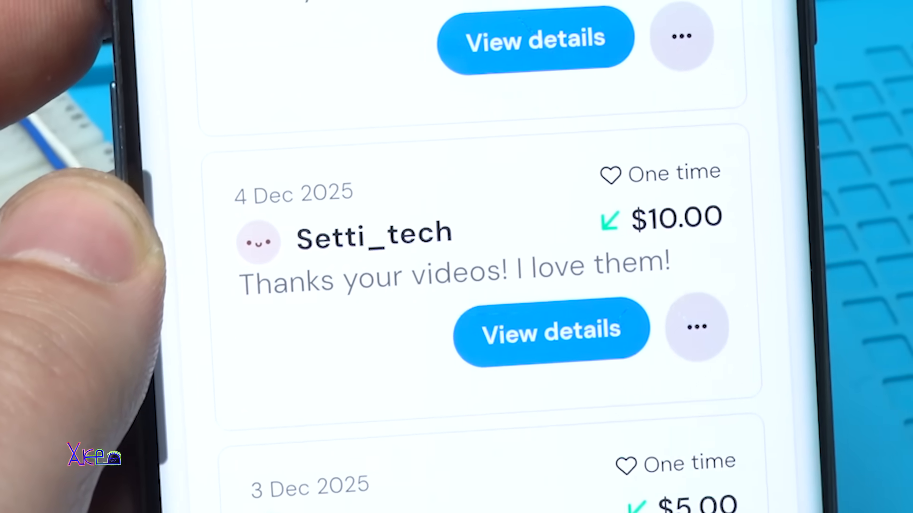
left_click(551, 329)
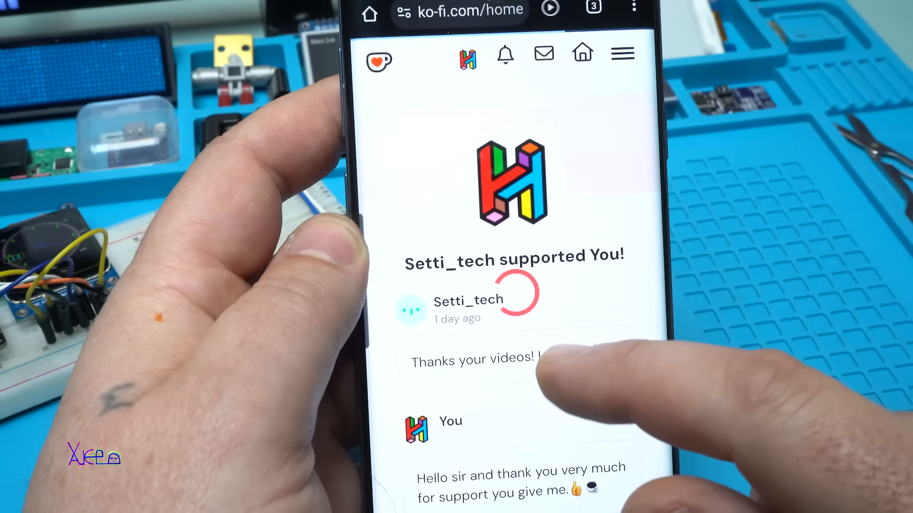